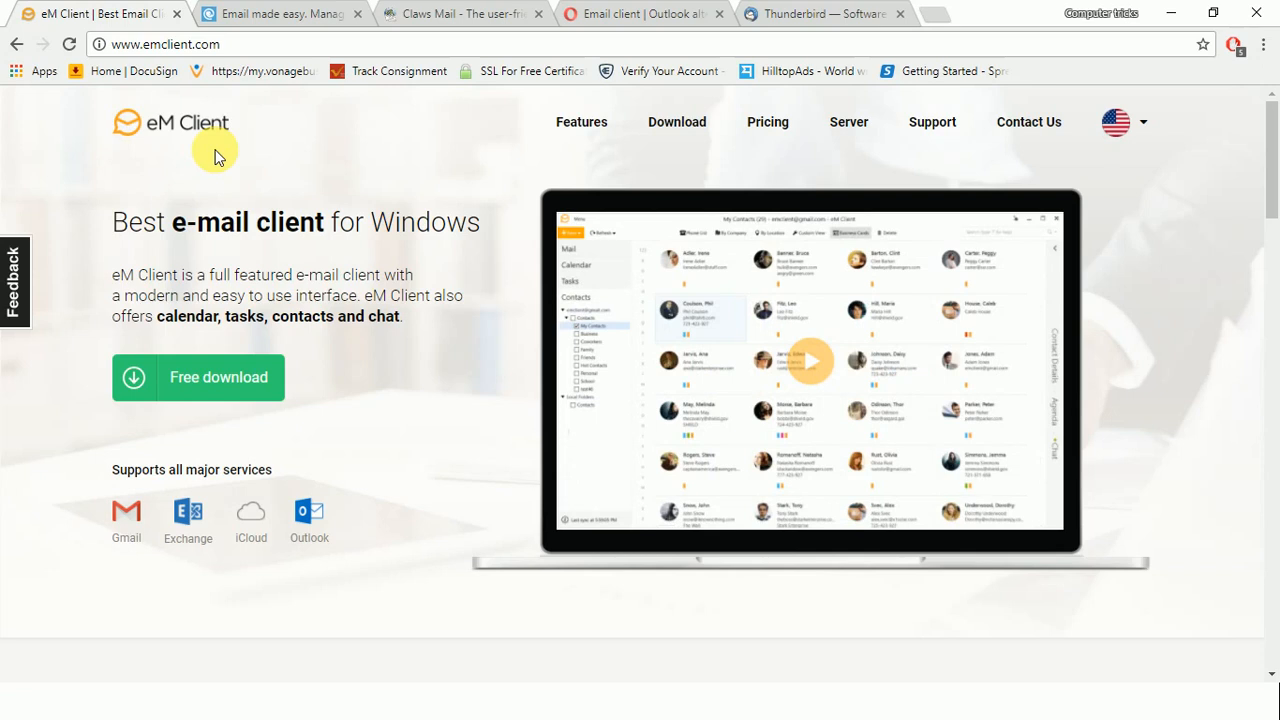
mouse_move(1236, 236)
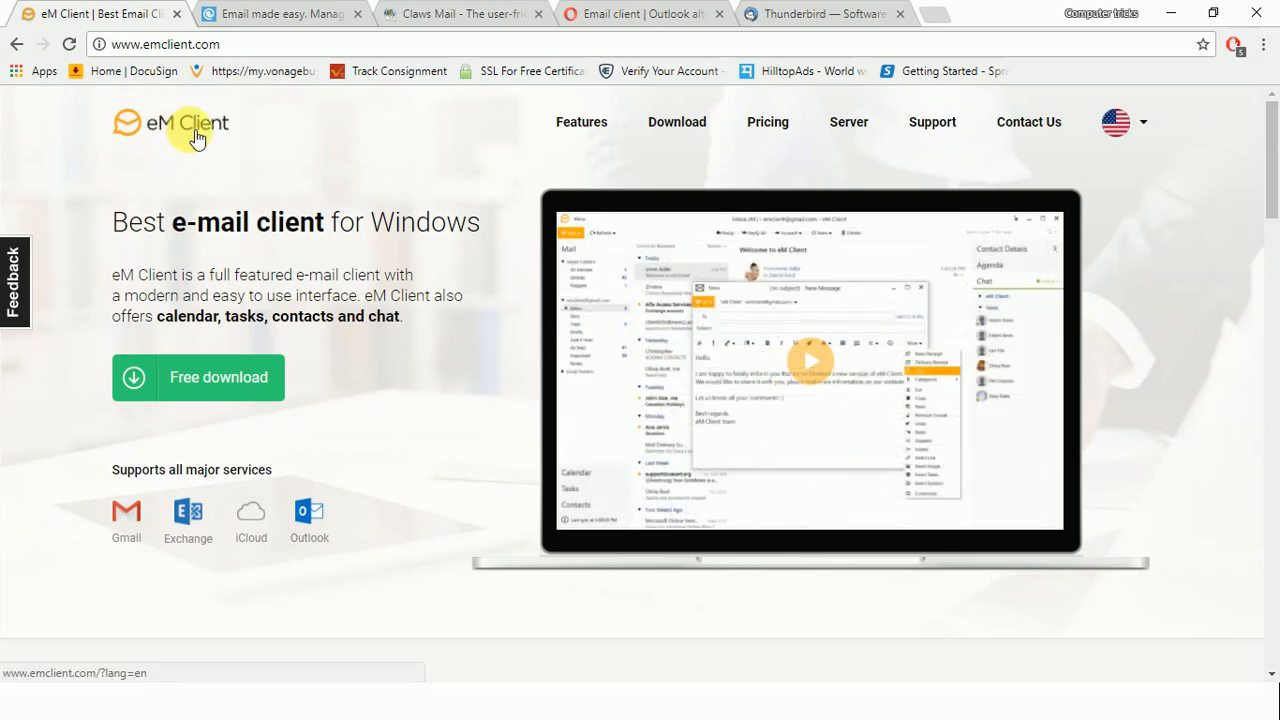
mouse_move(204, 132)
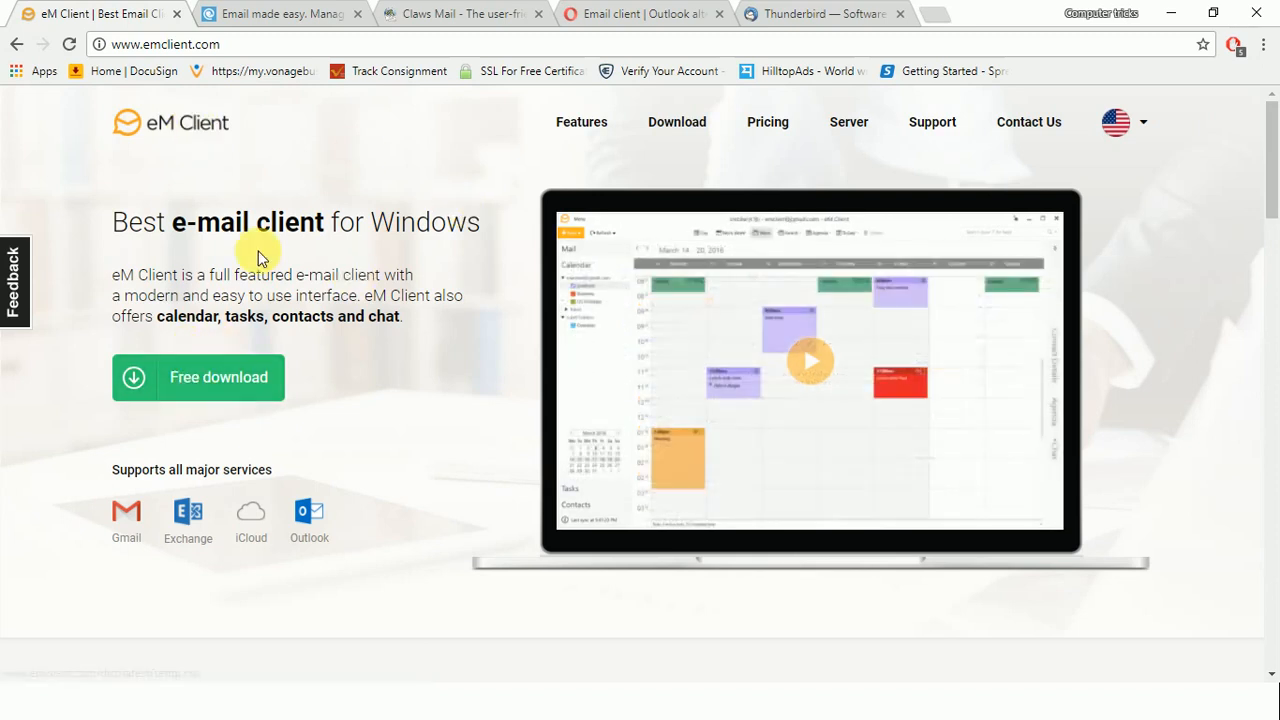
mouse_move(896, 192)
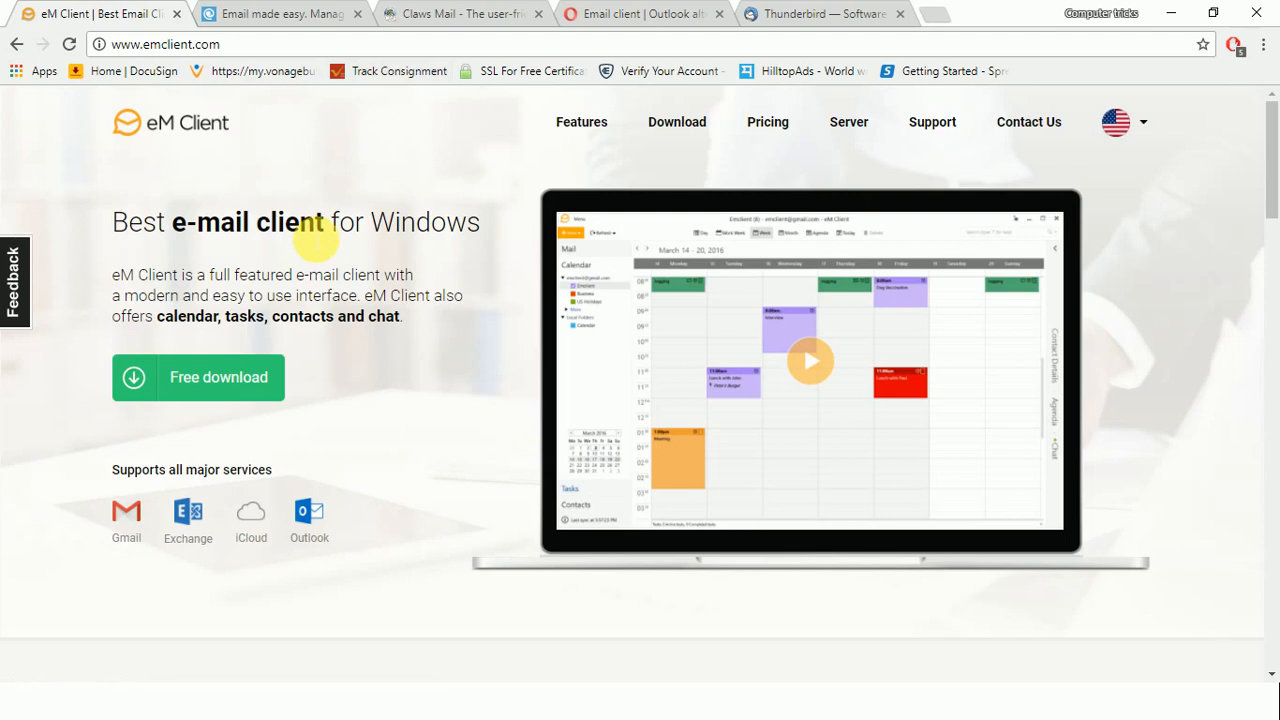
Switch to the Mailbird tab showing its 'Email made easy & beautiful' homepage
click(280, 12)
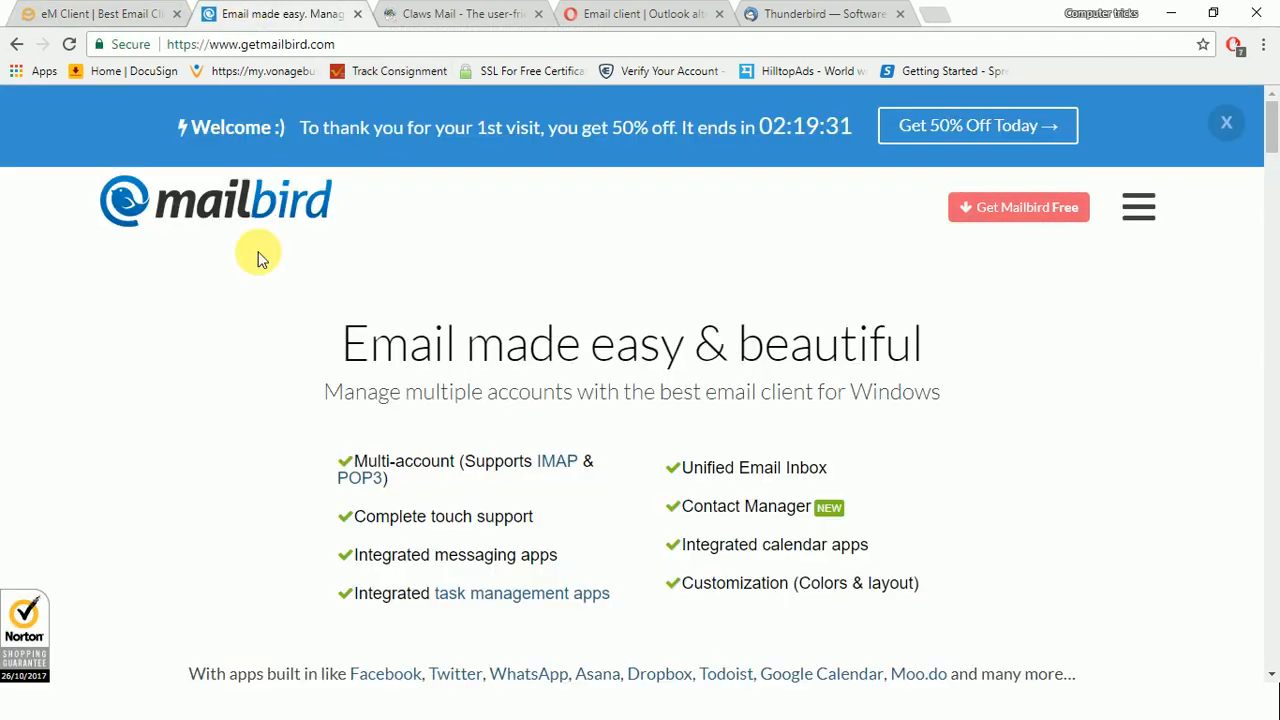
mouse_move(524, 376)
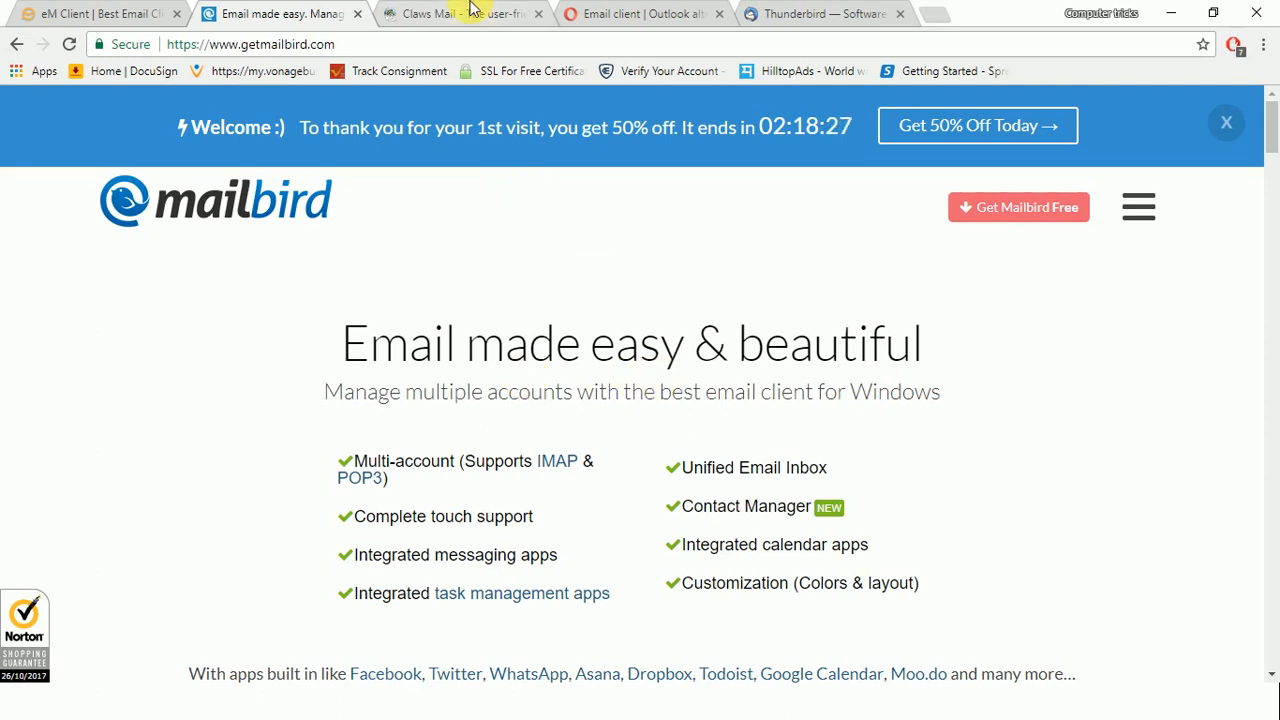
View the Claws Mail homepage, then switch to Opera Mail's 'Email client' page
click(456, 12)
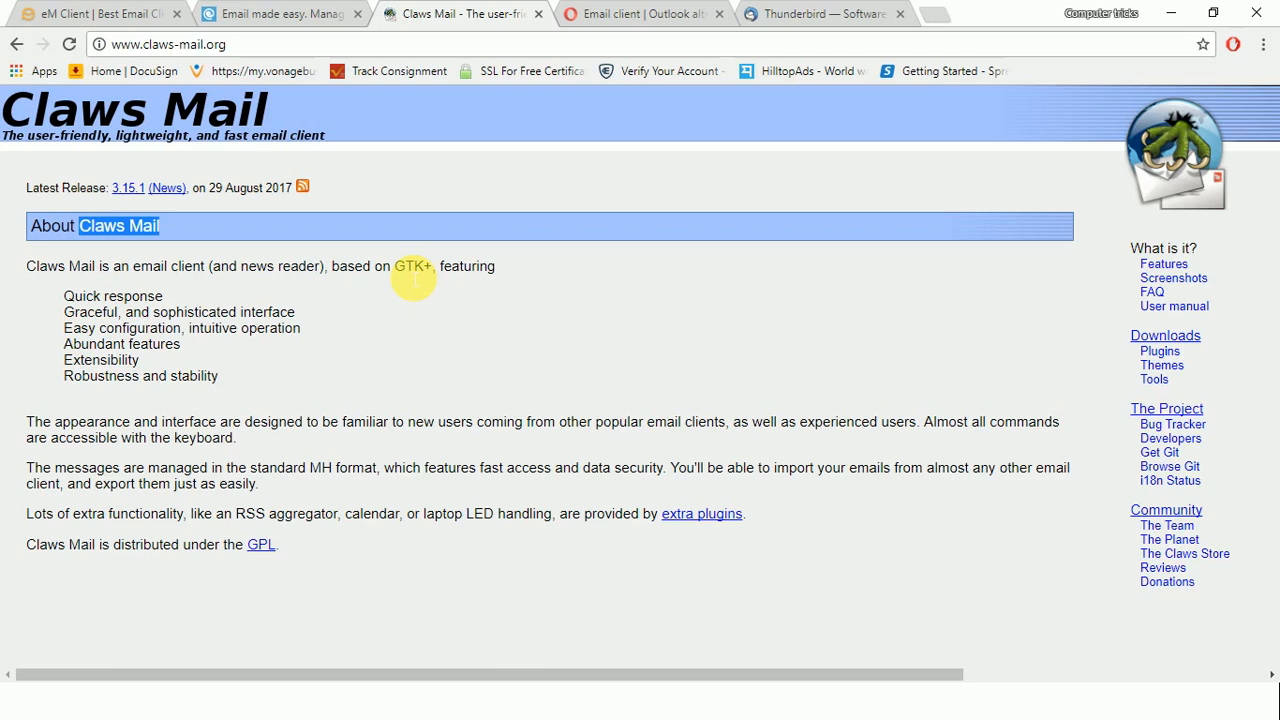
mouse_move(500, 276)
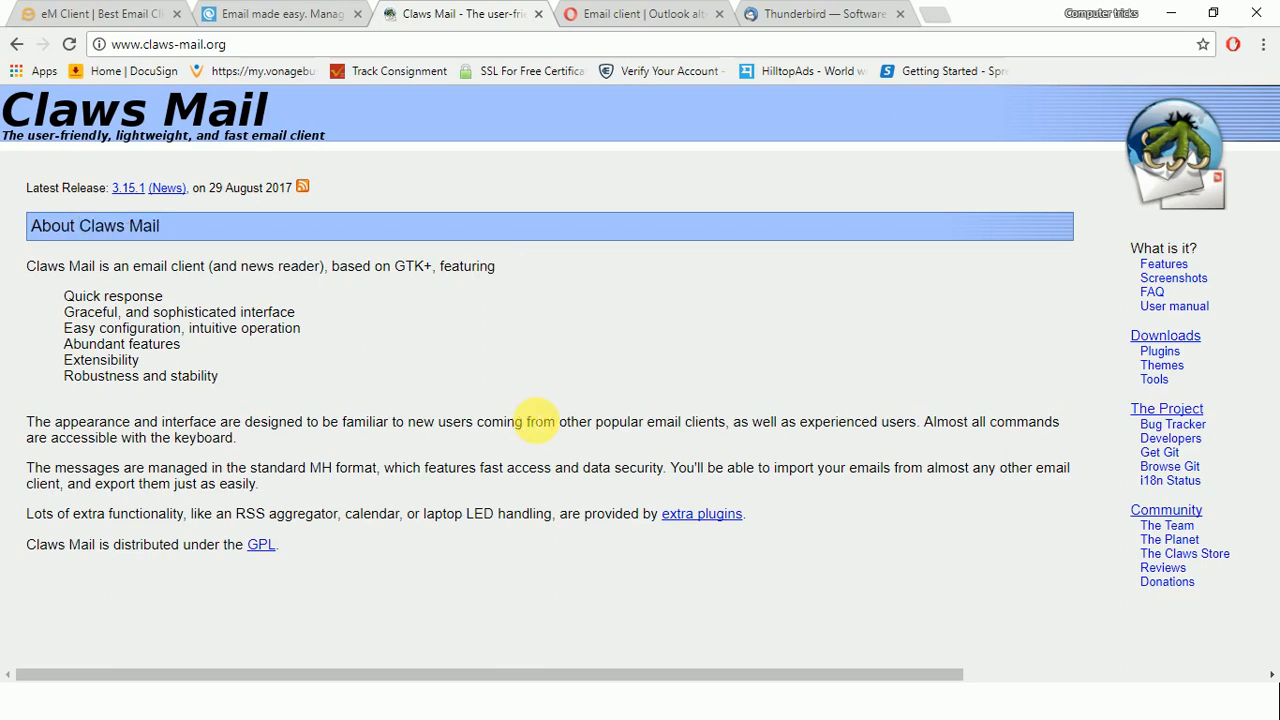
click(640, 12)
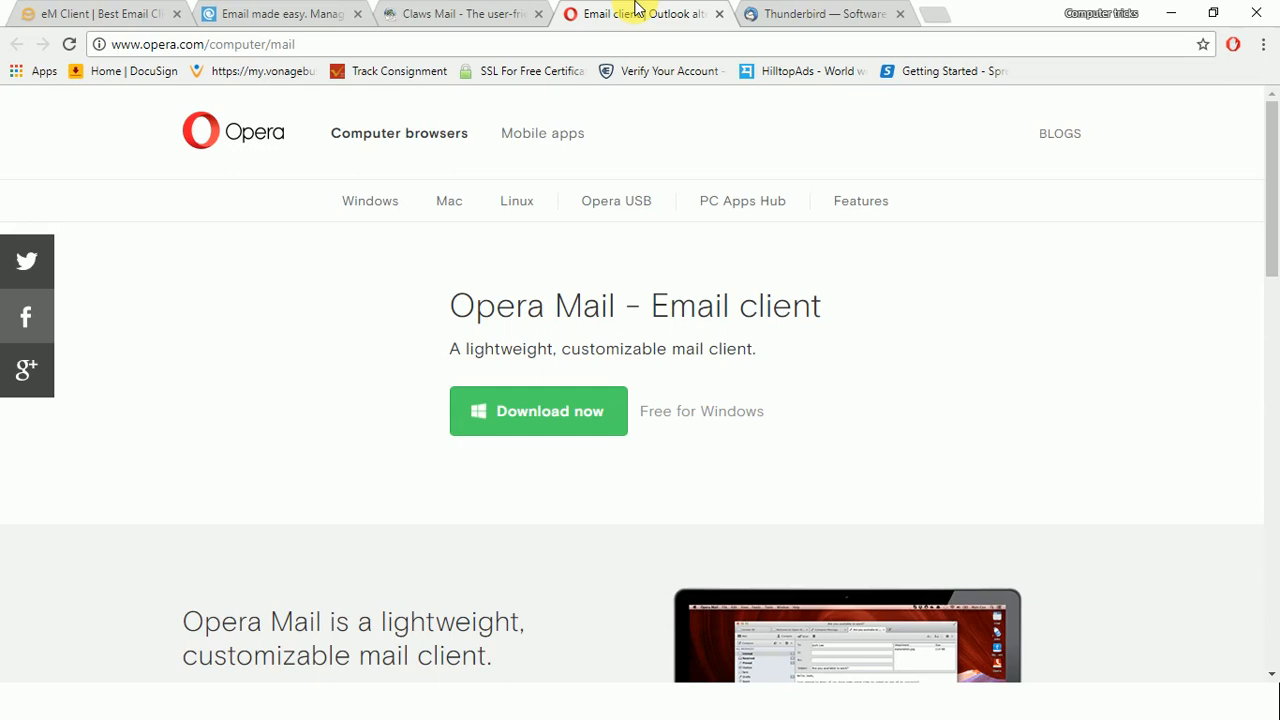
mouse_move(904, 10)
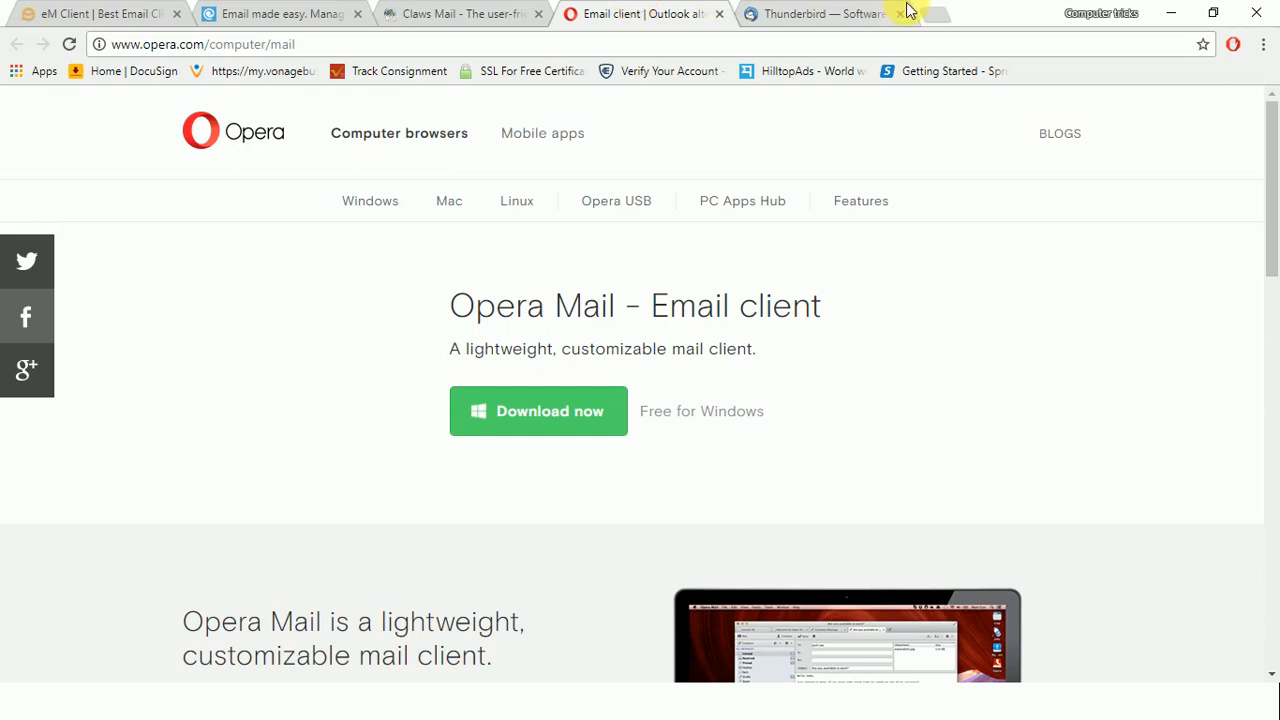
View the Thunderbird homepage, then return to the eM Client homepage tab
click(810, 12)
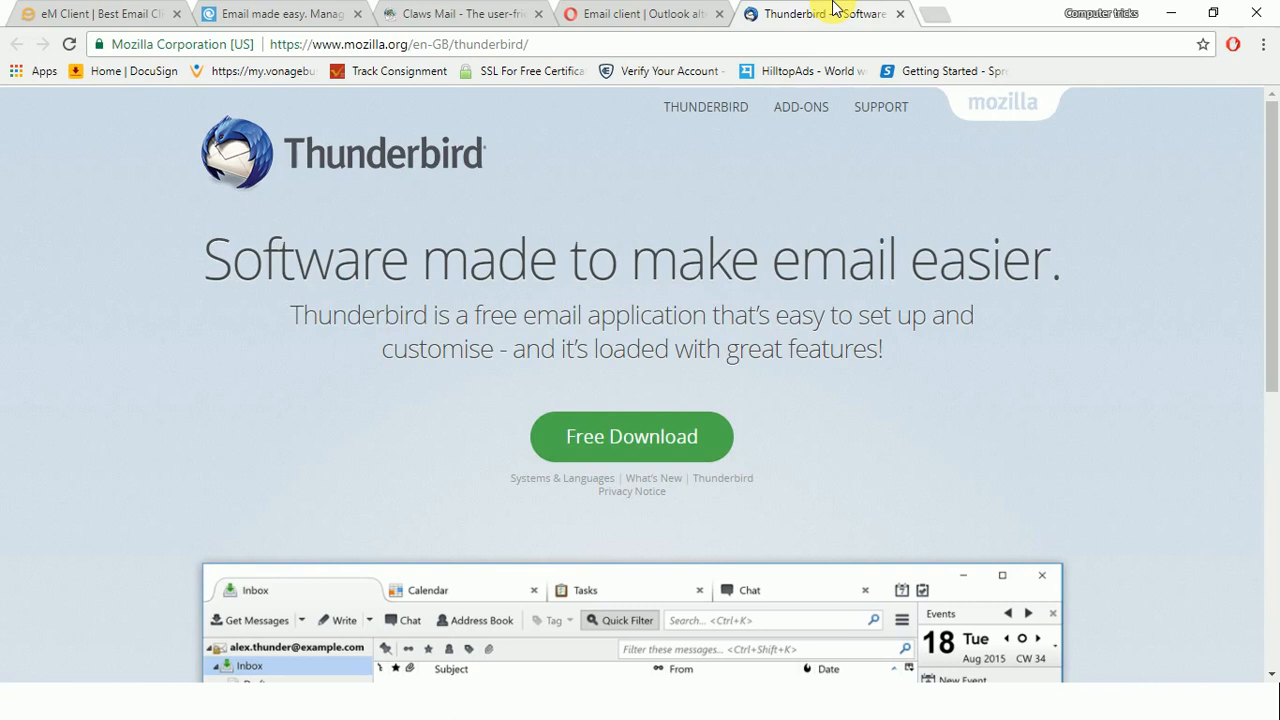
click(96, 12)
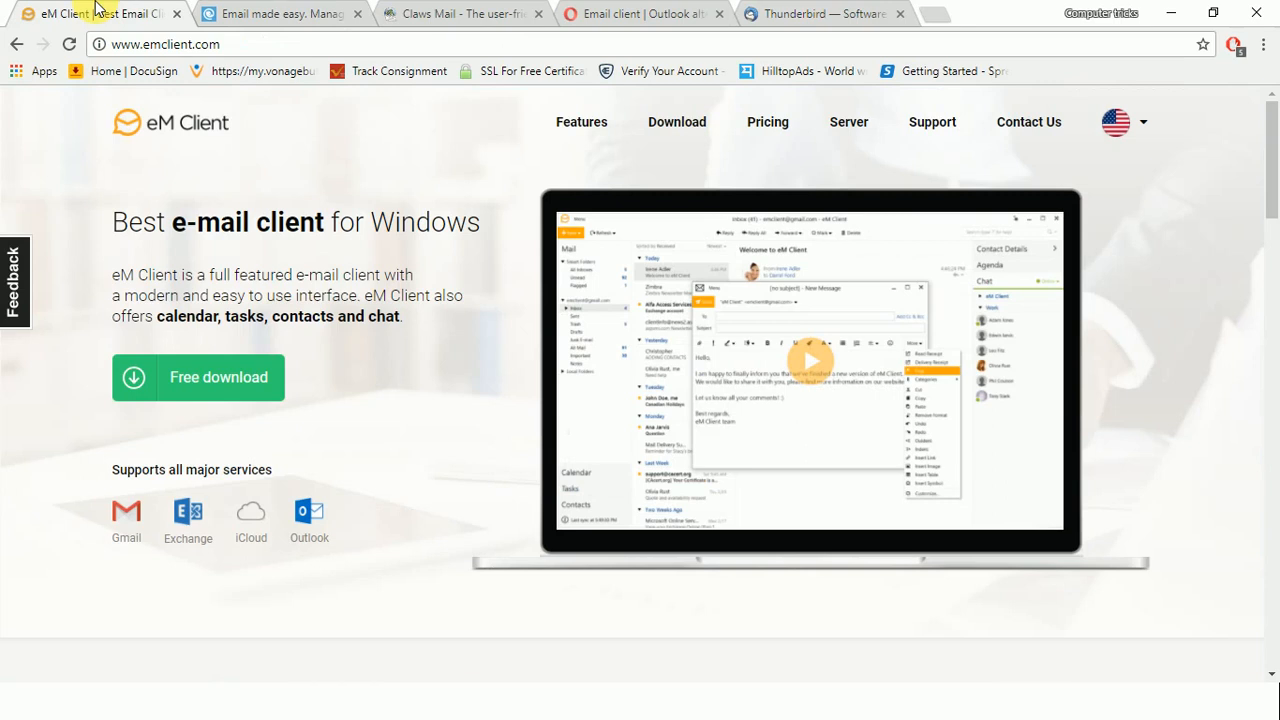
Revisit Mailbird, Claws Mail and Opera Mail in quick succession, ending on Thunderbird's homepage
click(280, 12)
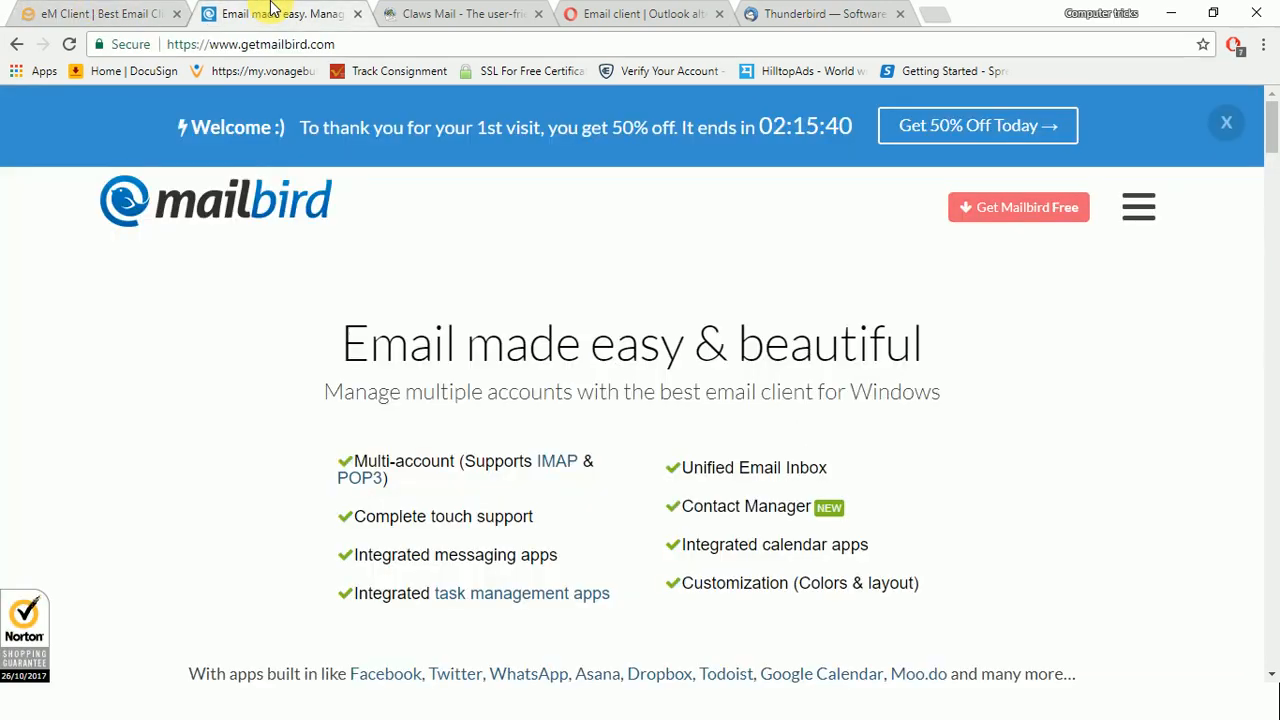
click(456, 12)
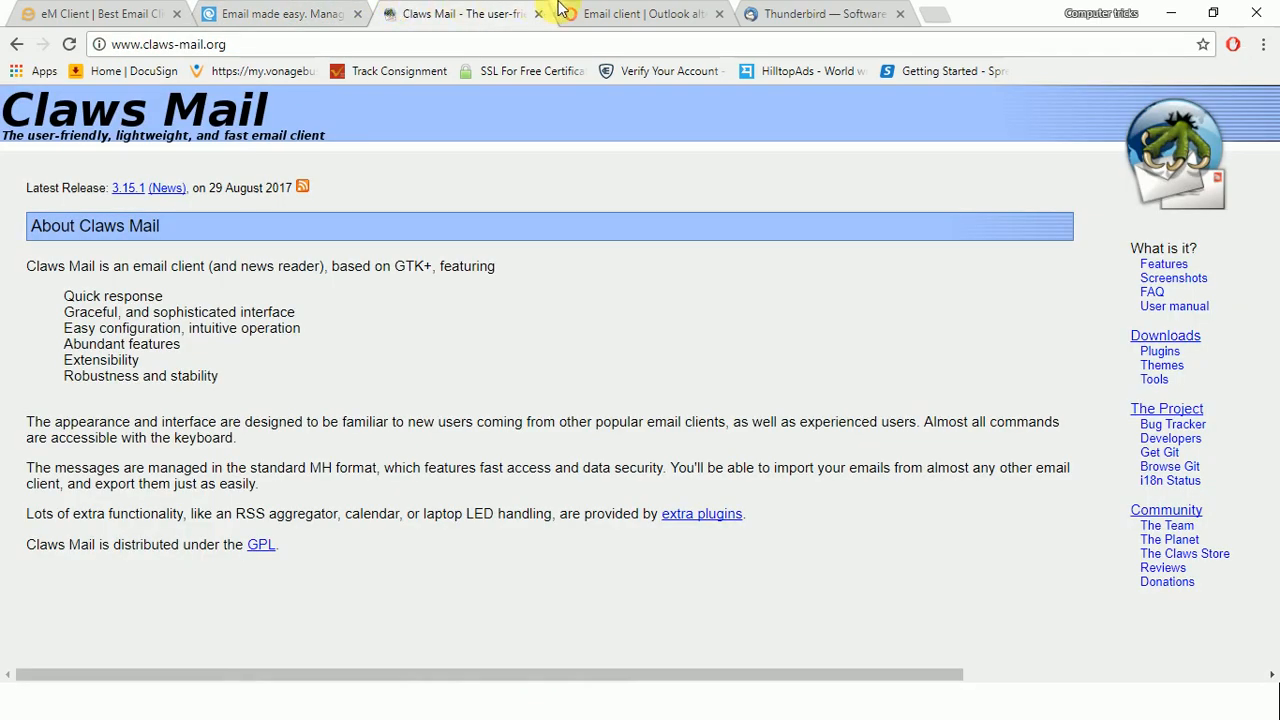
click(640, 14)
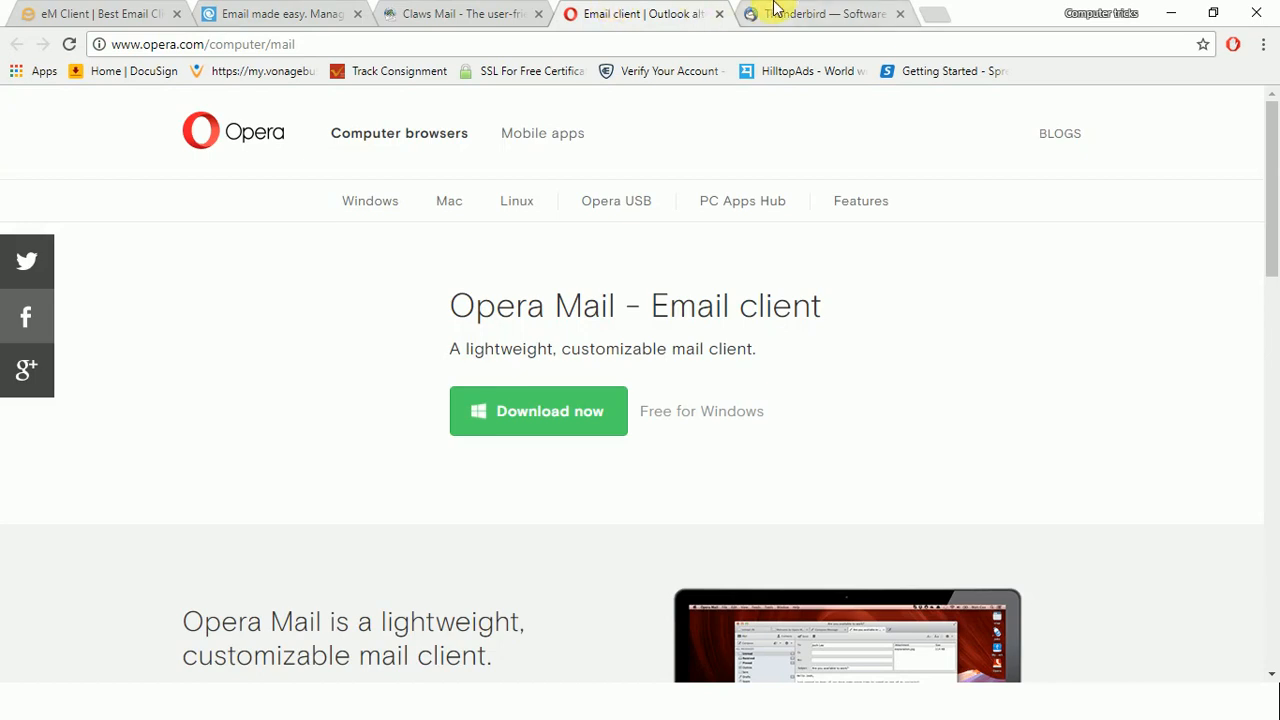
click(820, 12)
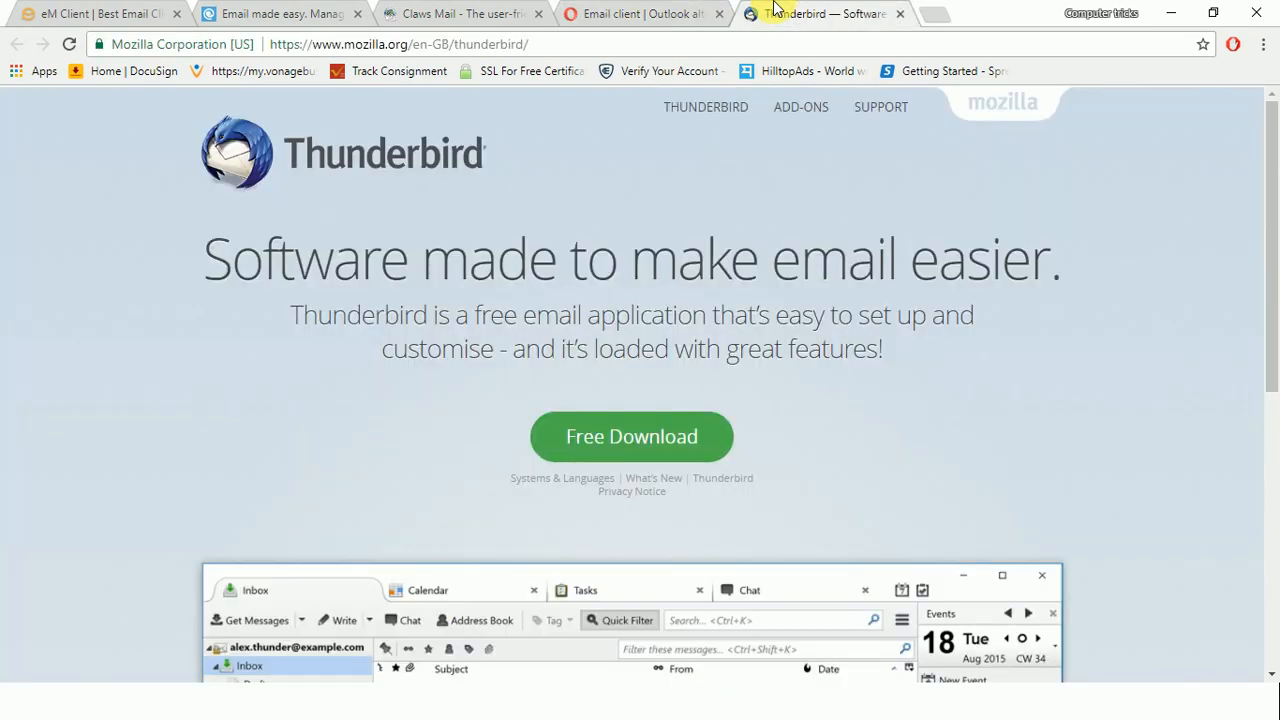